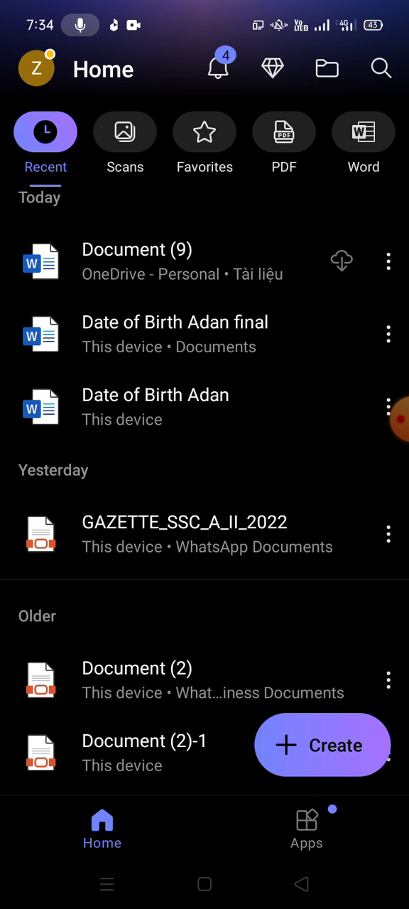
# Step: Open Document (9) from the Recent files and switch it into editing mode
pyautogui.scroll(3)
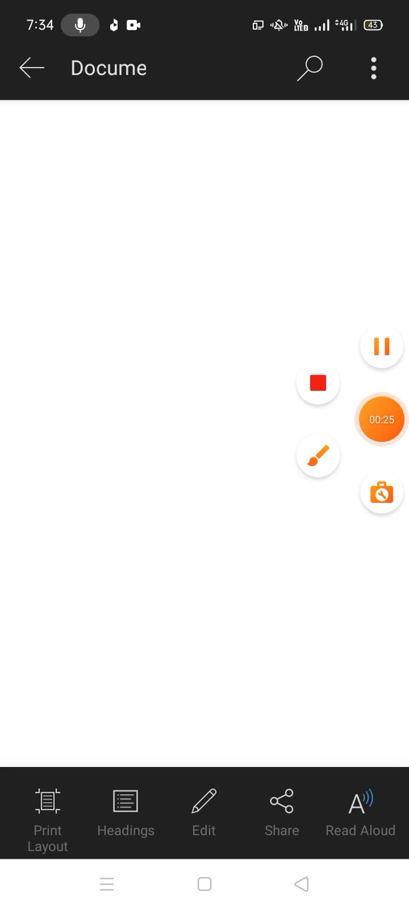
pyautogui.click(318, 454)
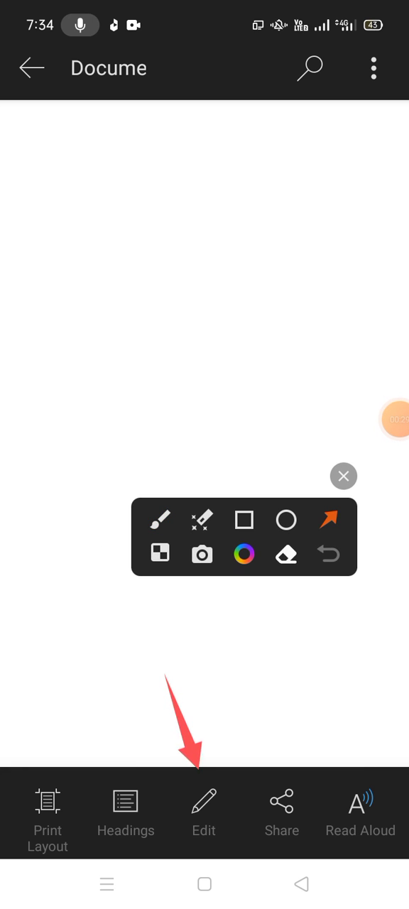
pyautogui.click(343, 478)
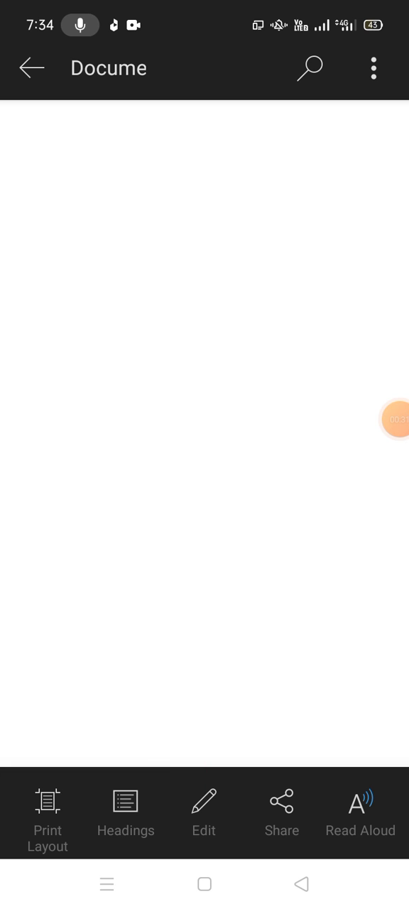
pyautogui.click(205, 812)
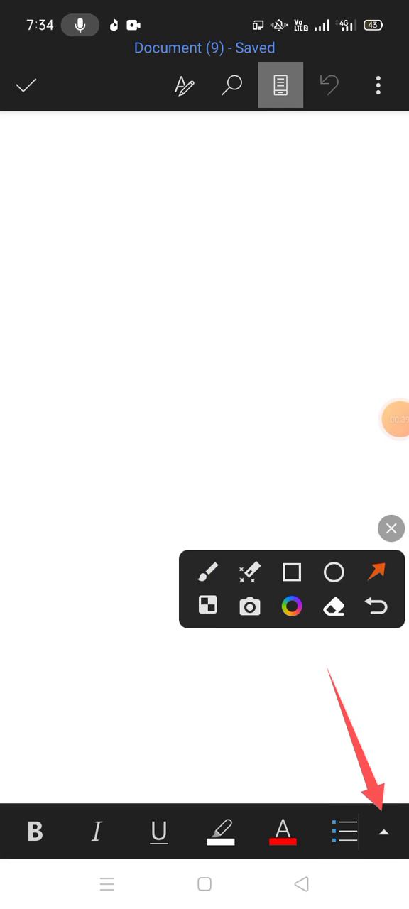
# Step: Expand the ribbon and switch from Home to the Insert commands, reaching the Equation option
pyautogui.click(384, 831)
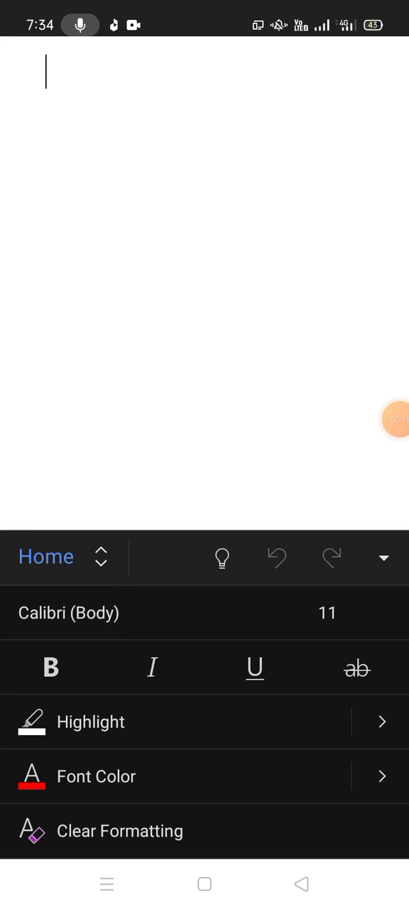
pyautogui.click(381, 419)
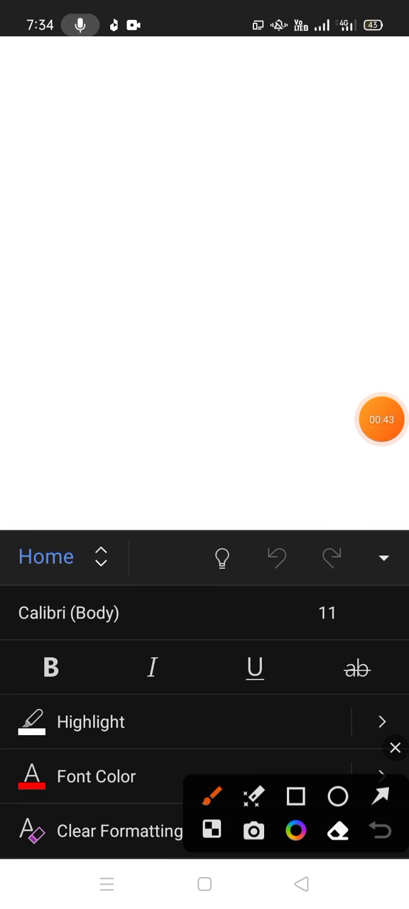
pyautogui.click(380, 793)
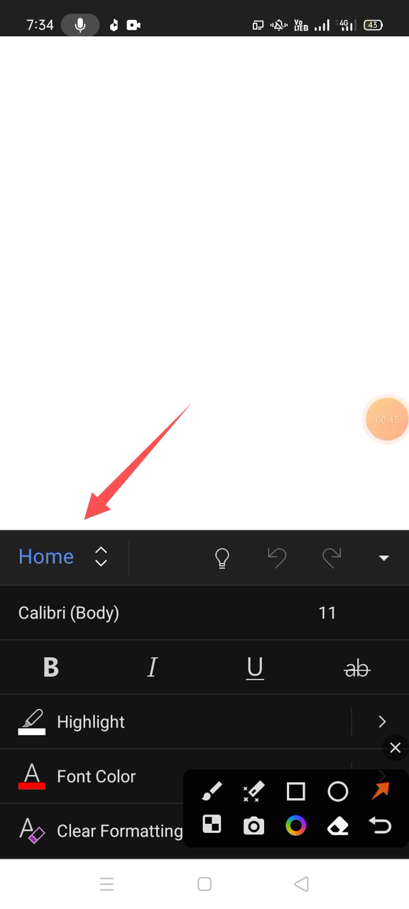
pyautogui.click(45, 557)
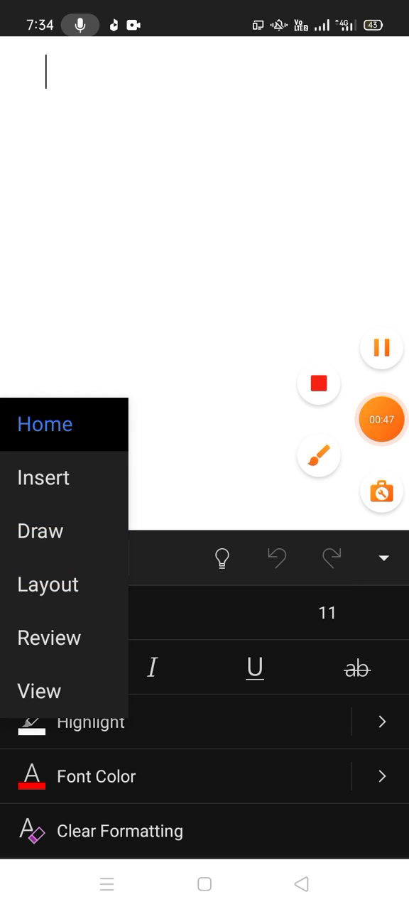
pyautogui.click(318, 455)
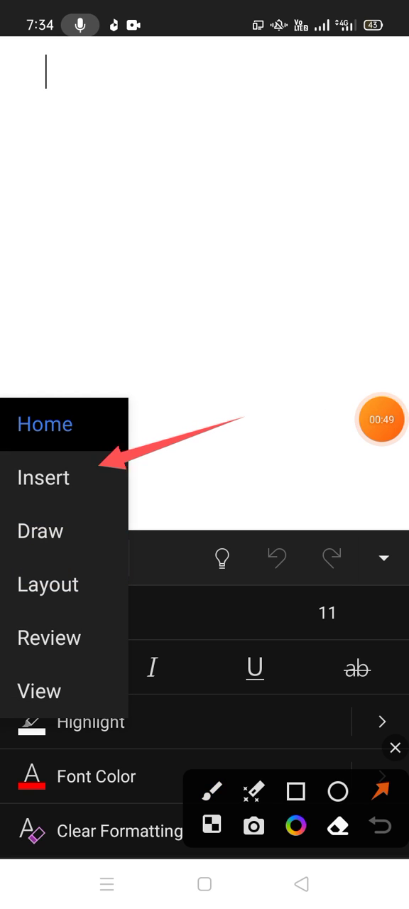
pyautogui.click(42, 477)
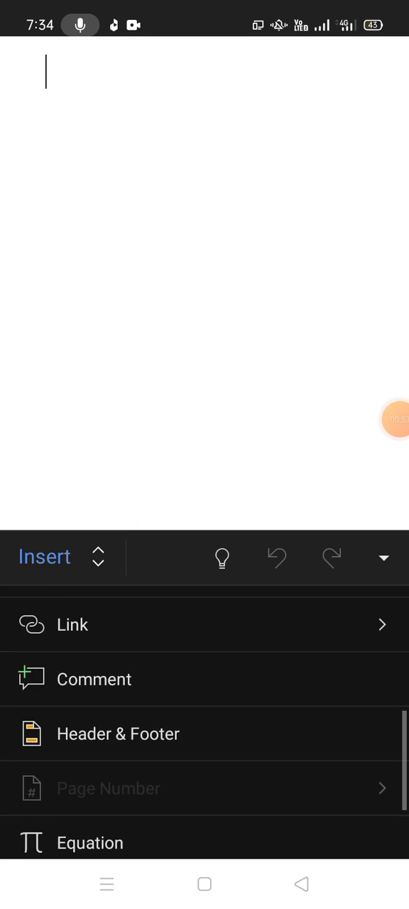
pyautogui.scroll(3)
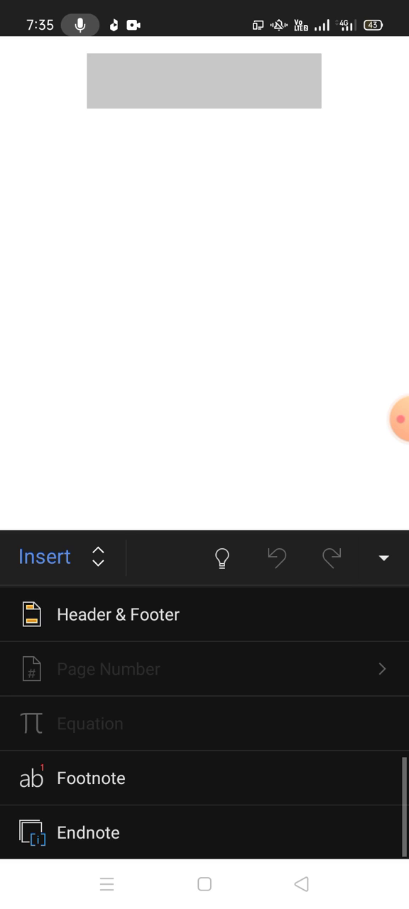
# Step: Enter \int and an underscore in the equation field, producing an integral with a lower-limit slot
pyautogui.click(89, 723)
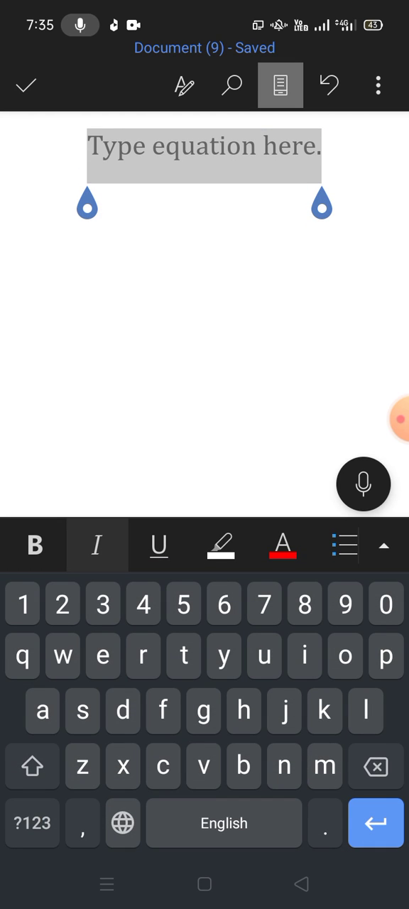
pyautogui.click(31, 824)
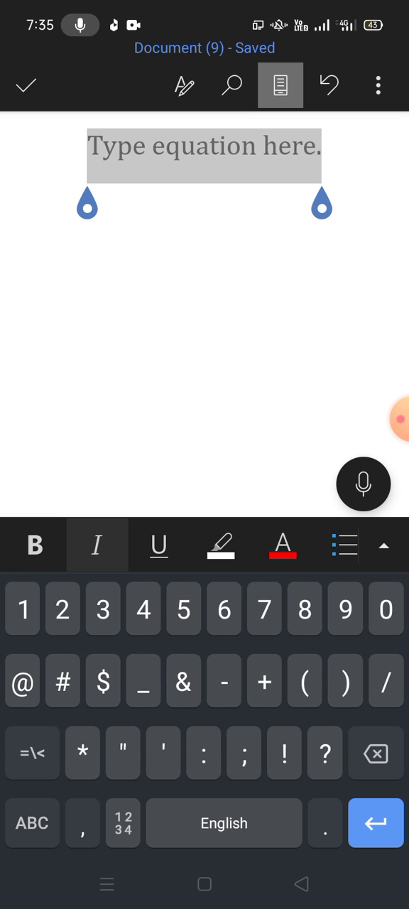
pyautogui.click(31, 753)
pyautogui.write('\\int')
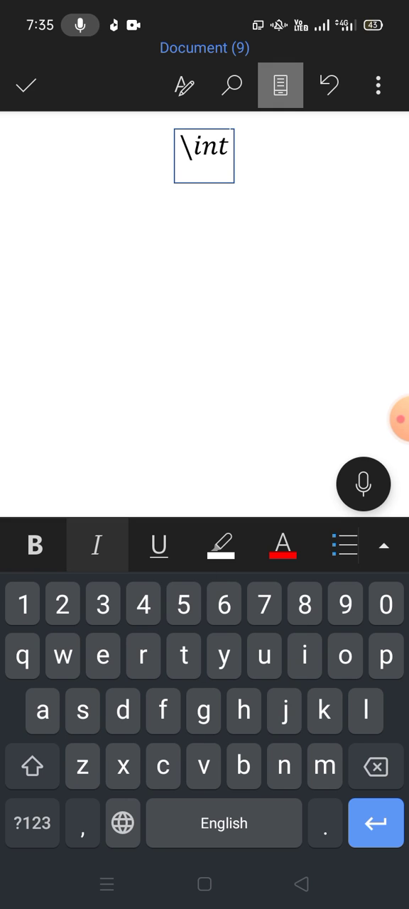
pyautogui.click(31, 824)
pyautogui.write('∫_')
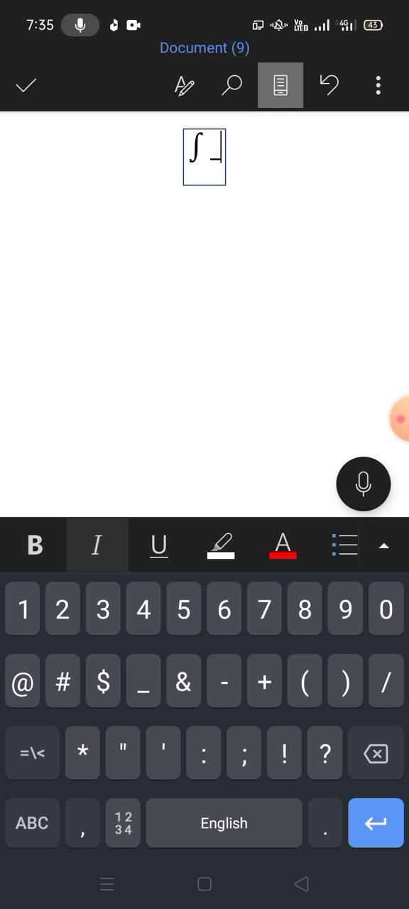
# Step: Enter 100^1 and build it up so the integral shows lower limit 100 and upper limit 1
pyautogui.click(22, 608)
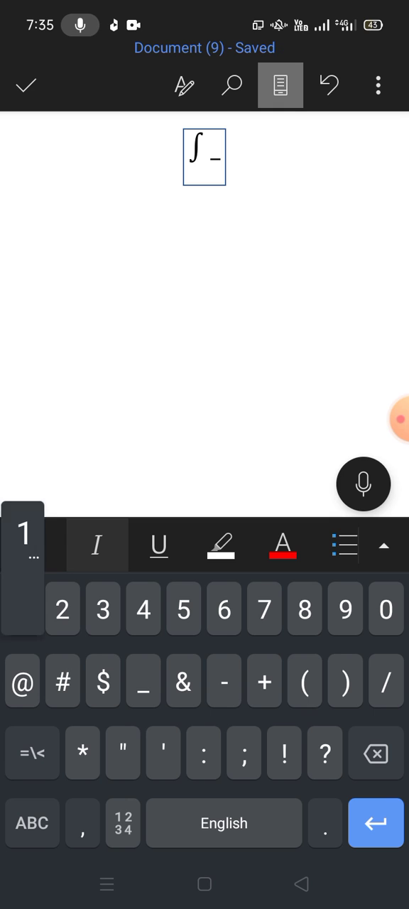
pyautogui.write('100^1')
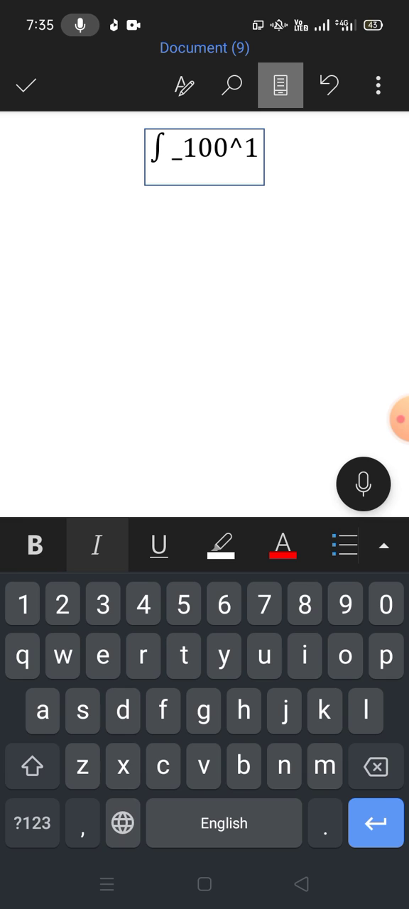
pyautogui.click(256, 151)
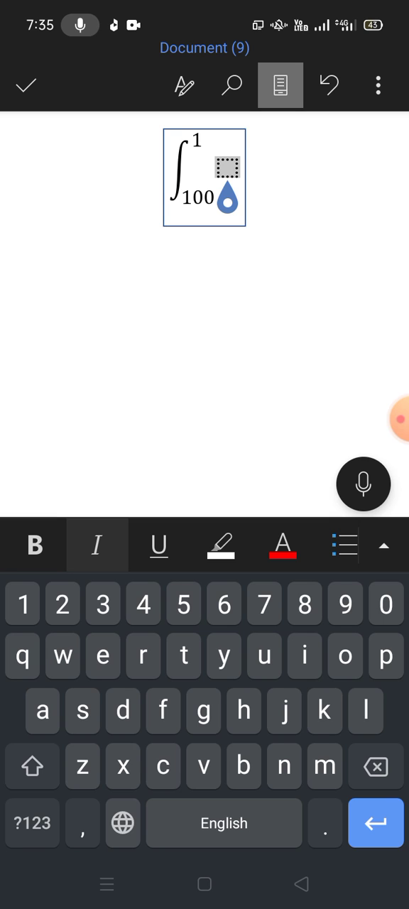
# Step: Add dx as the integrand, giving ∫ from 100 to 1 dx
pyautogui.write('dx')
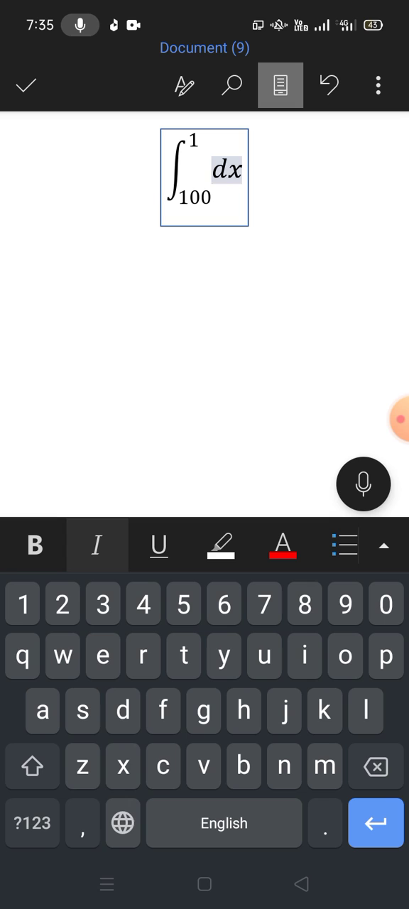
pyautogui.click(244, 171)
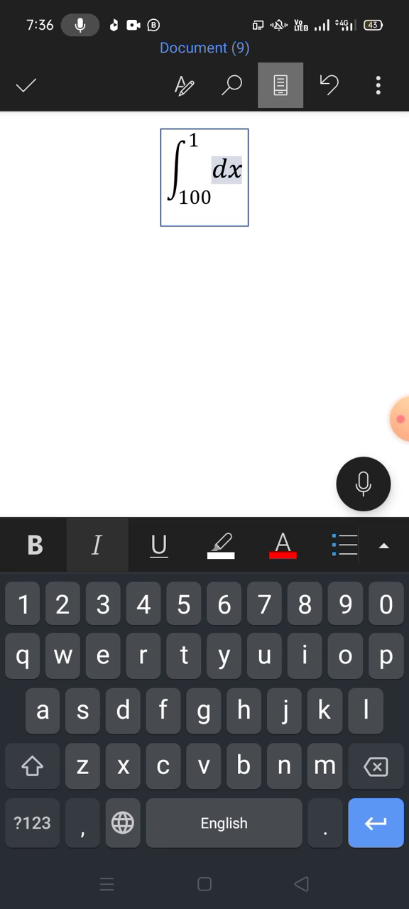
pyautogui.click(26, 85)
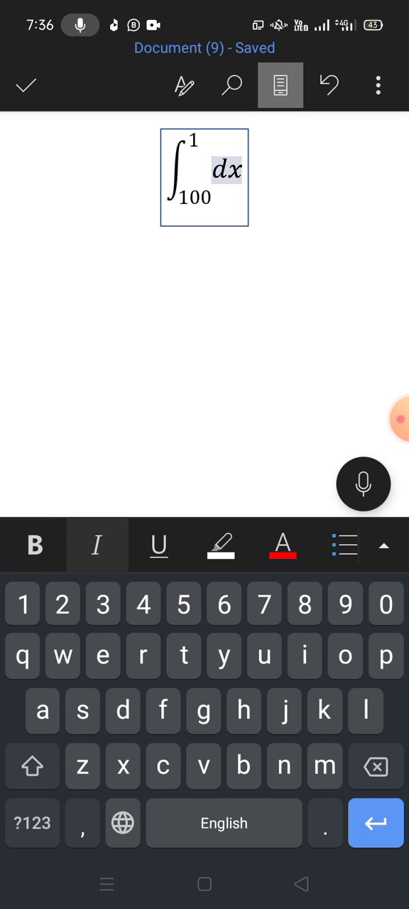
# Step: Exit equation editing and dismiss the keyboard, leaving the finished integral saved on the page
pyautogui.click(242, 173)
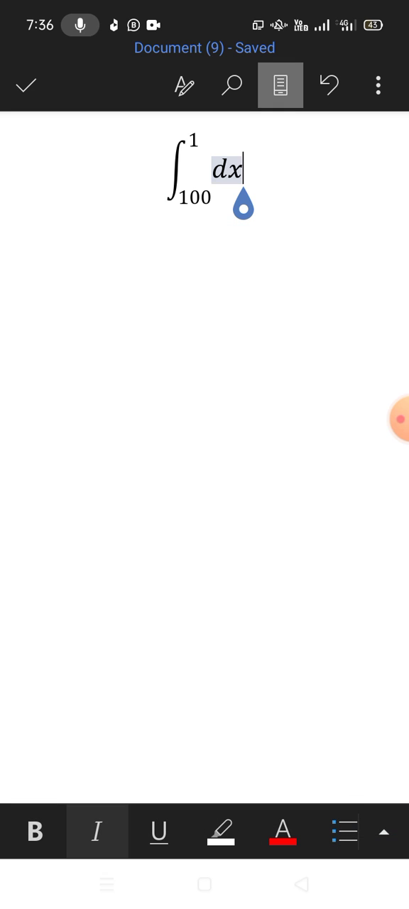
pyautogui.click(382, 419)
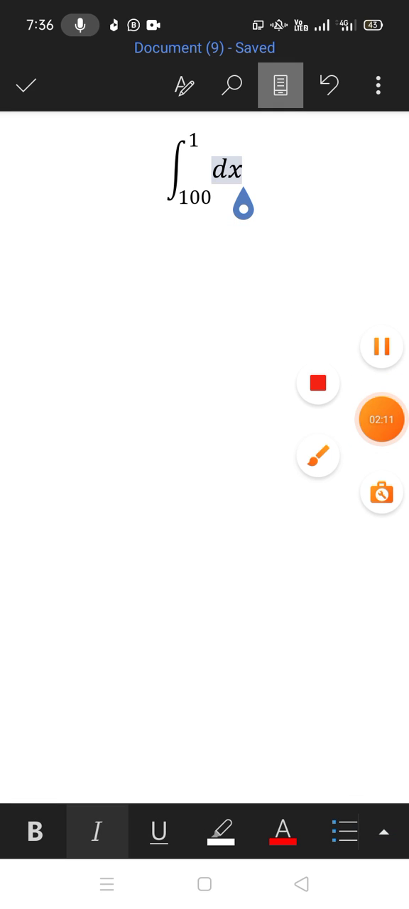